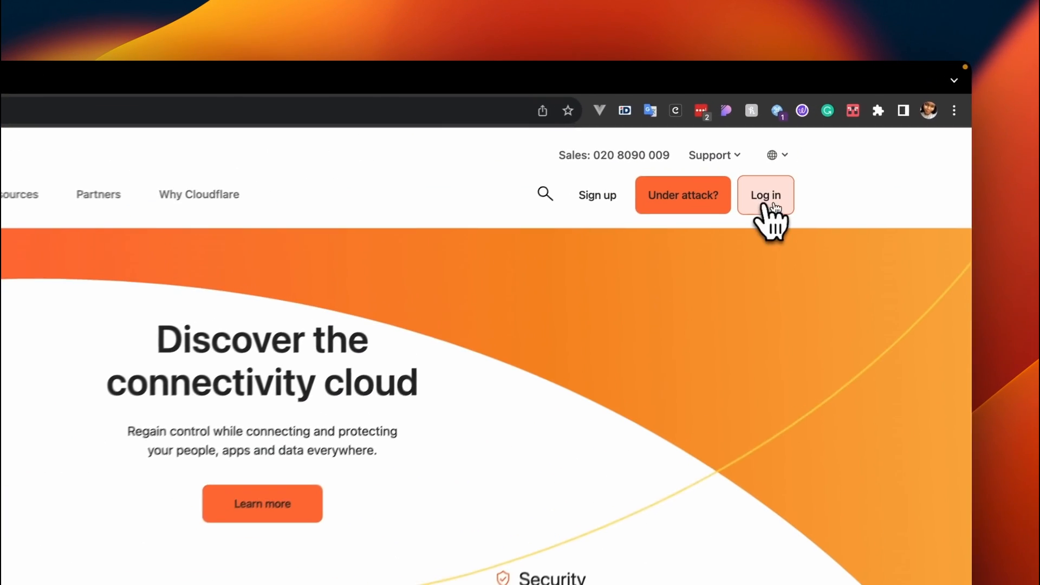
Sign in to the Cloudflare account and land on the dashboard Home.
left_click(765, 195)
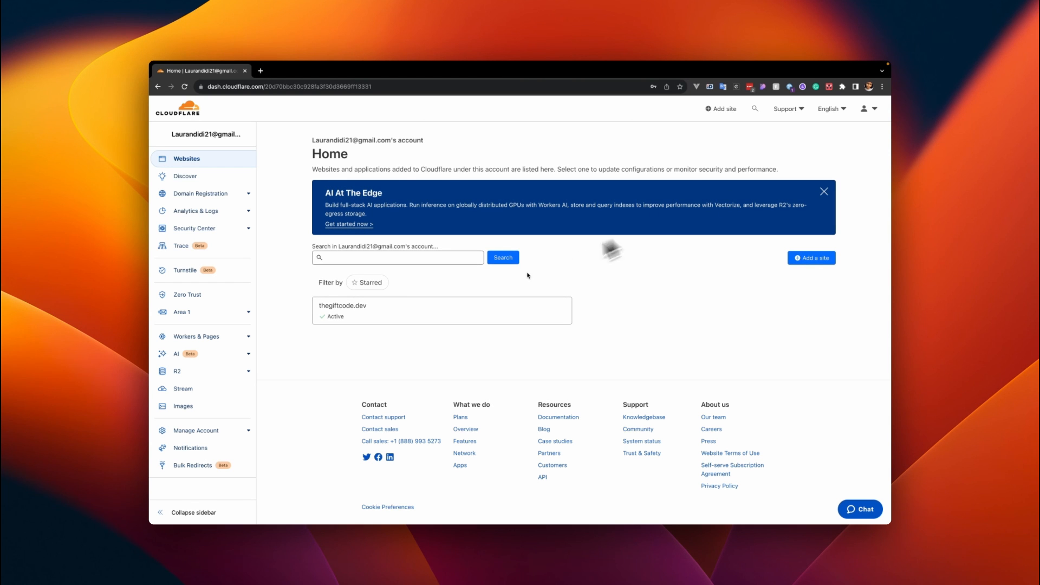
mouse_move(431, 305)
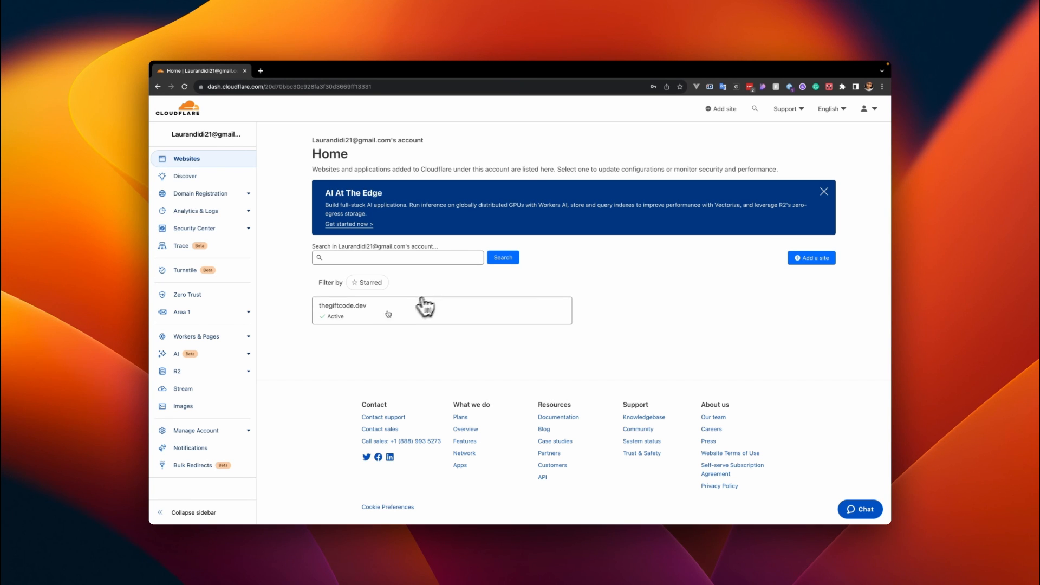
Go into the thegiftcode.dev site and its Email Routing overview.
left_click(343, 305)
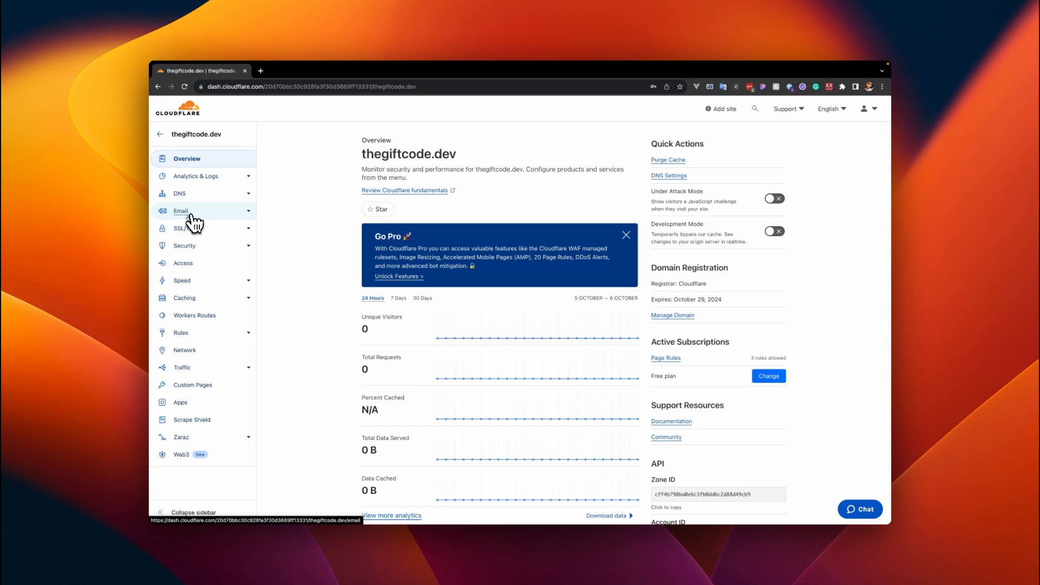
left_click(180, 211)
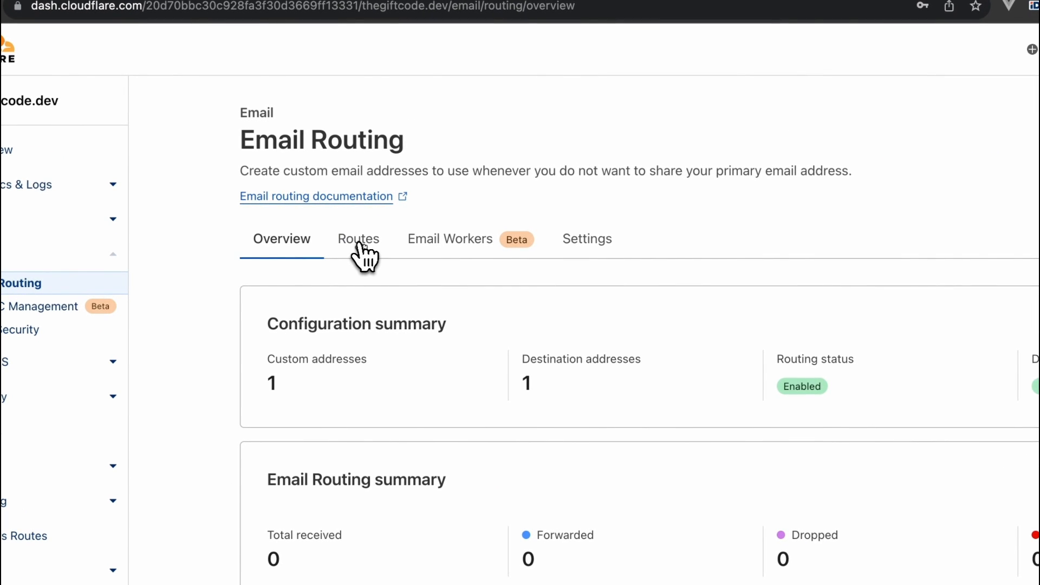
View the Routes list with the existing custom address and verified Gmail destination.
left_click(357, 239)
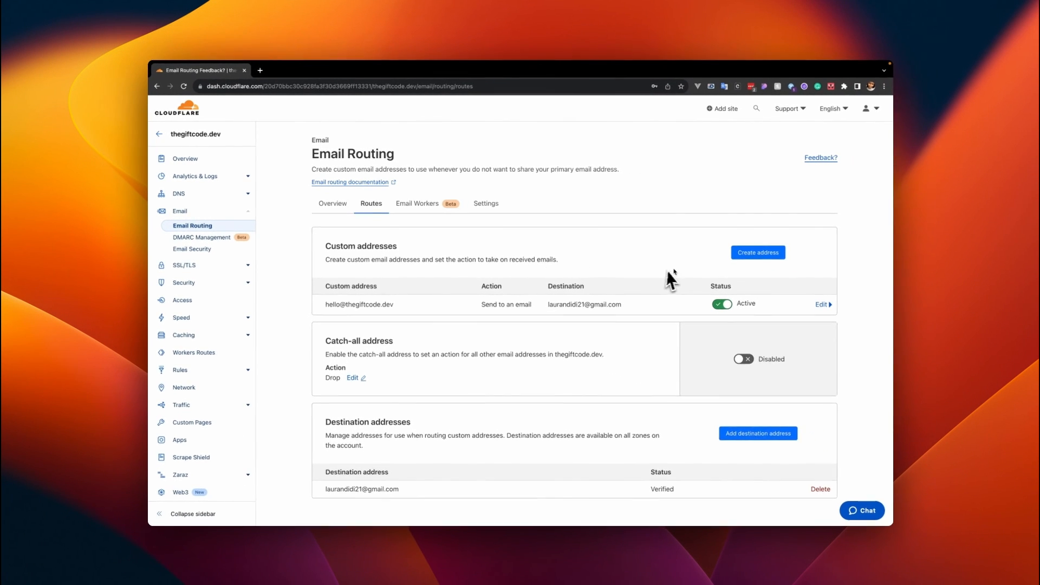
mouse_move(517, 313)
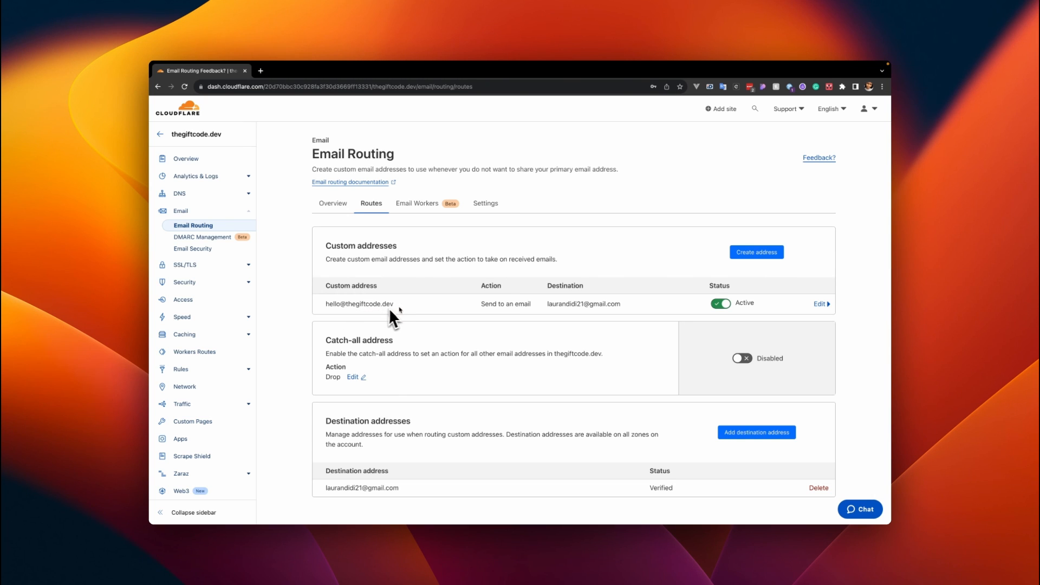
mouse_move(491, 313)
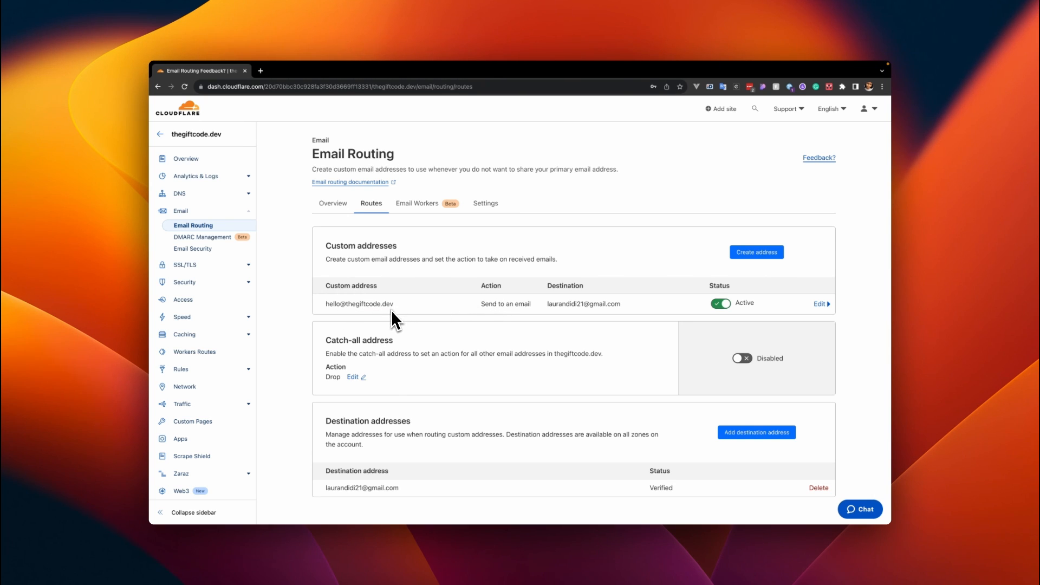
mouse_move(578, 320)
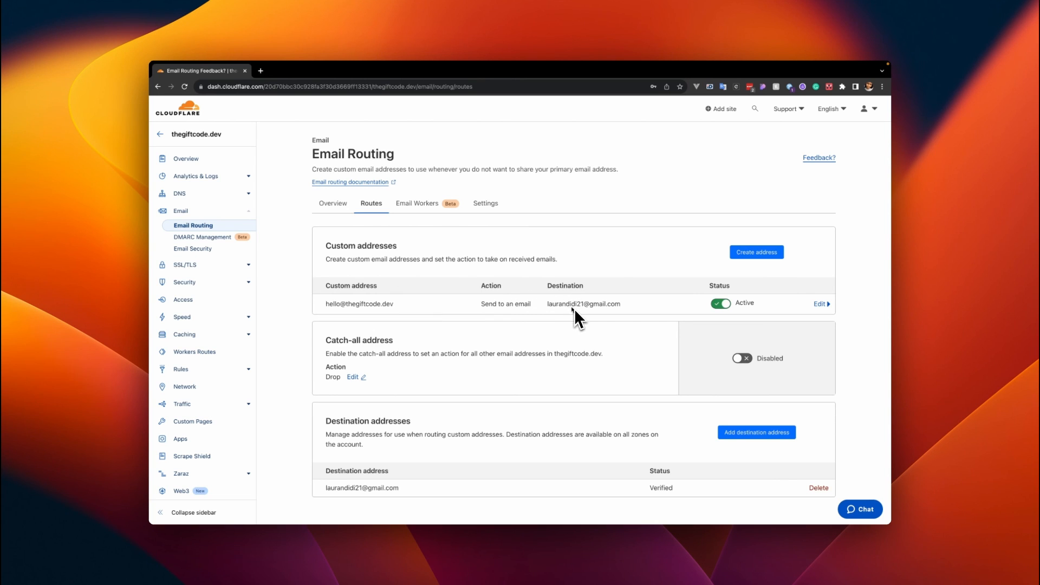
mouse_move(748, 267)
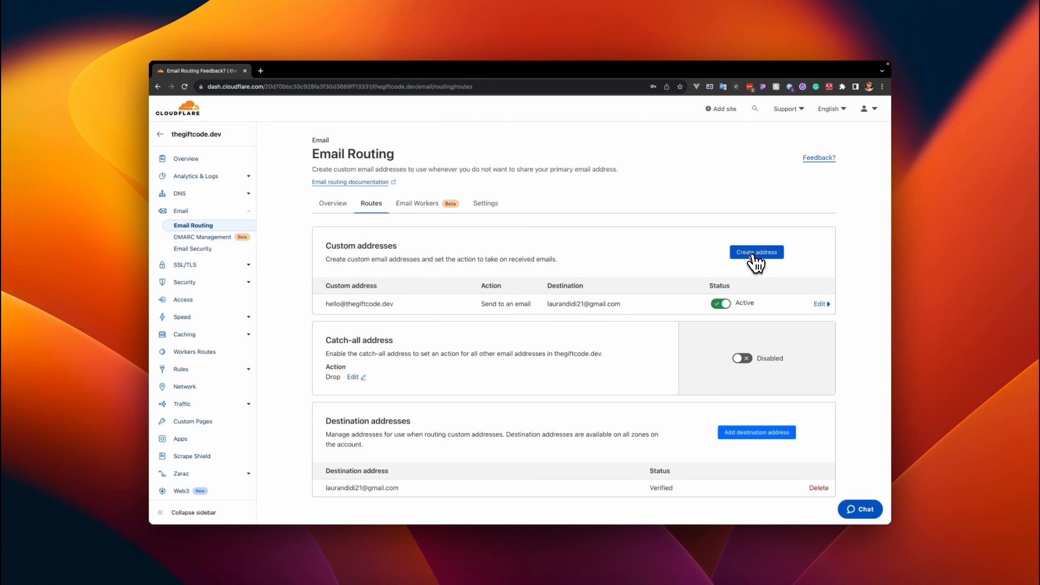
left_click(756, 252)
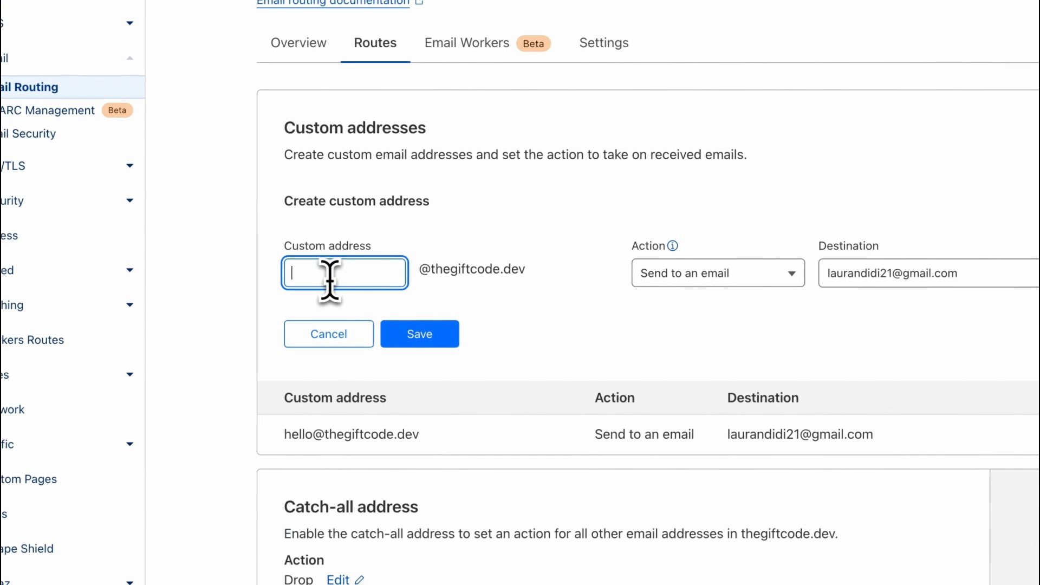
type("support")
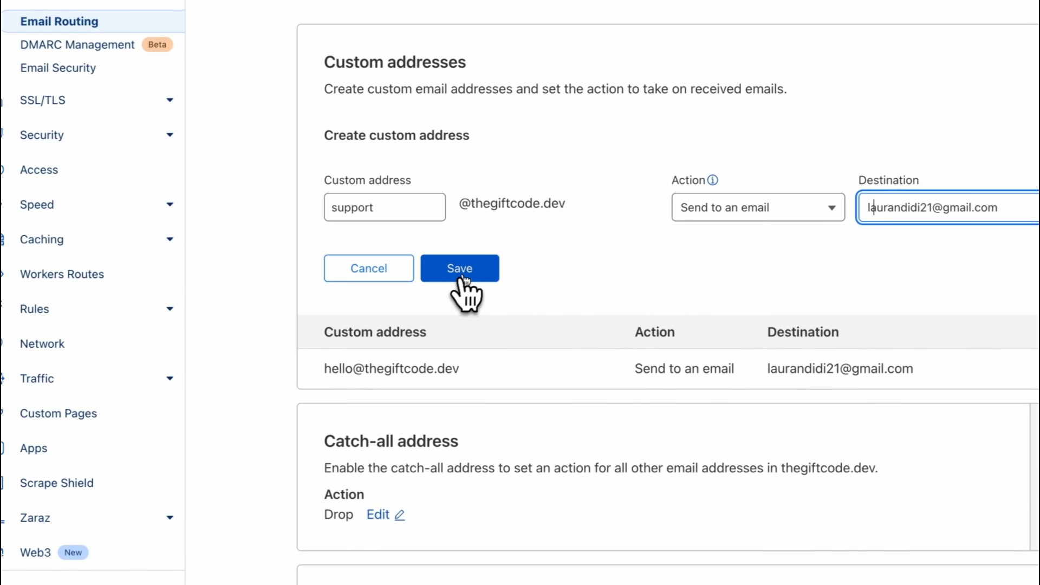
left_click(459, 268)
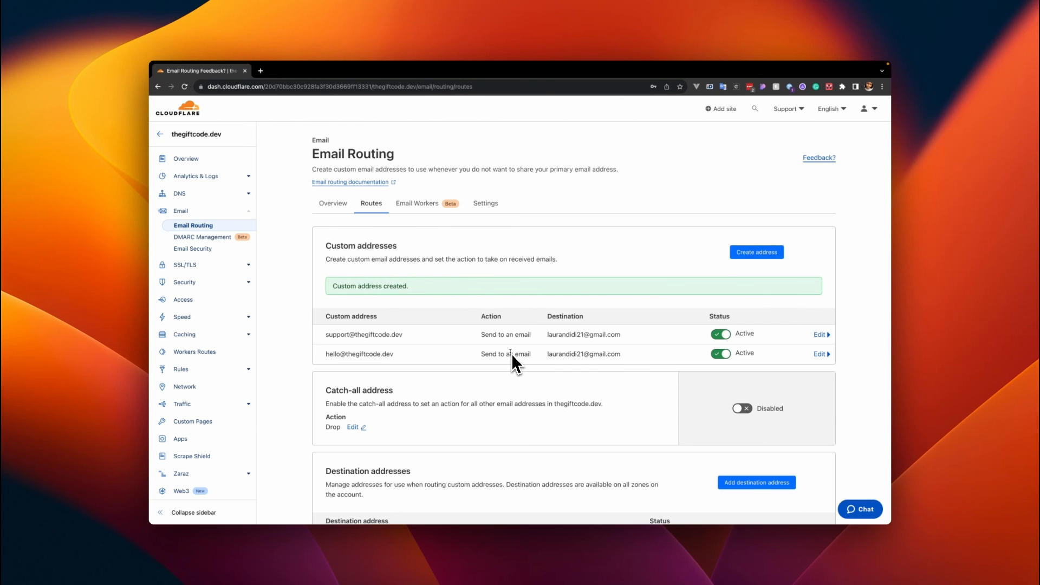
mouse_move(425, 342)
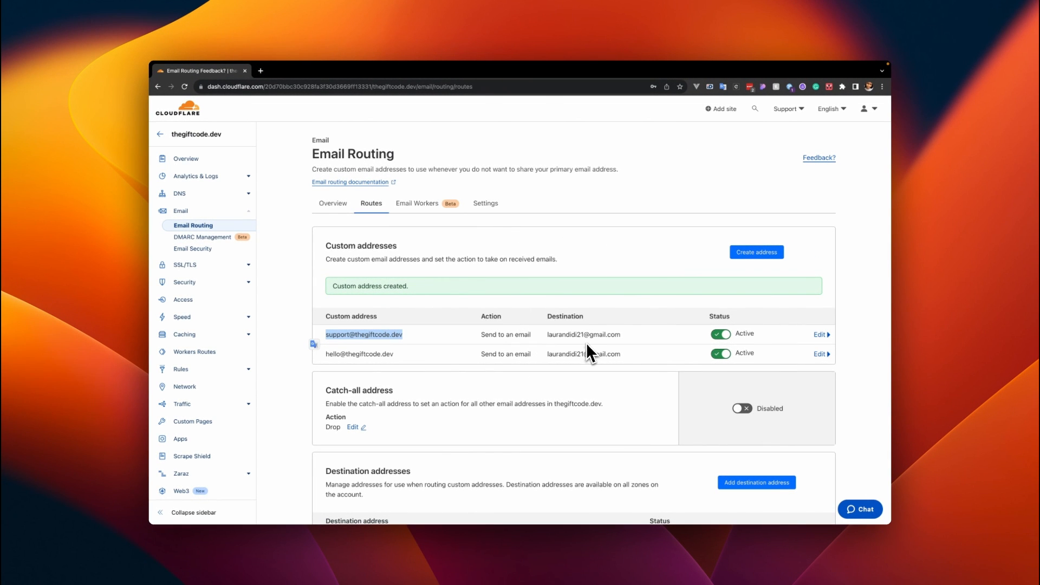
scroll("down", 3)
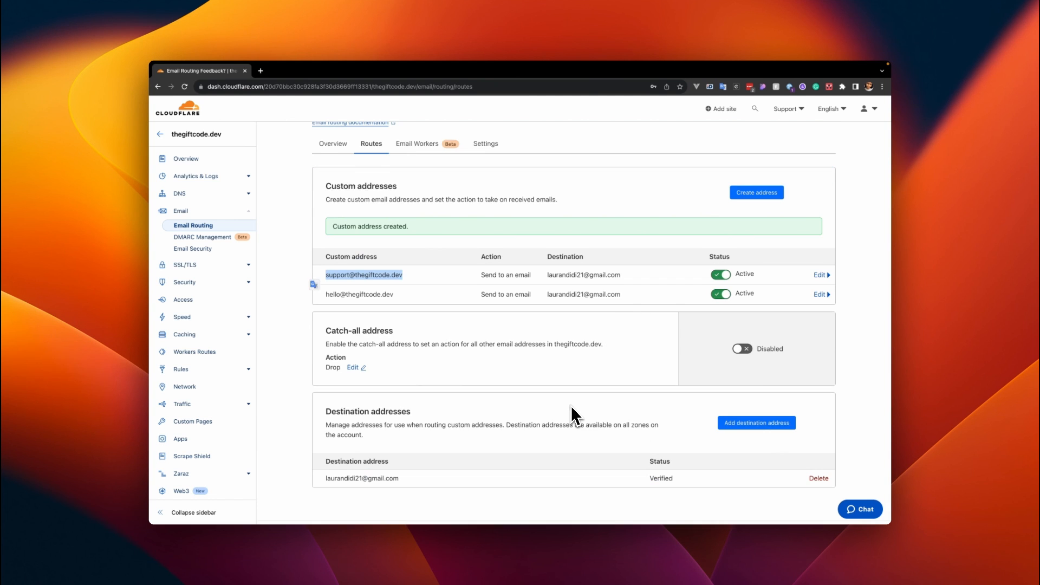
scroll("down", 3)
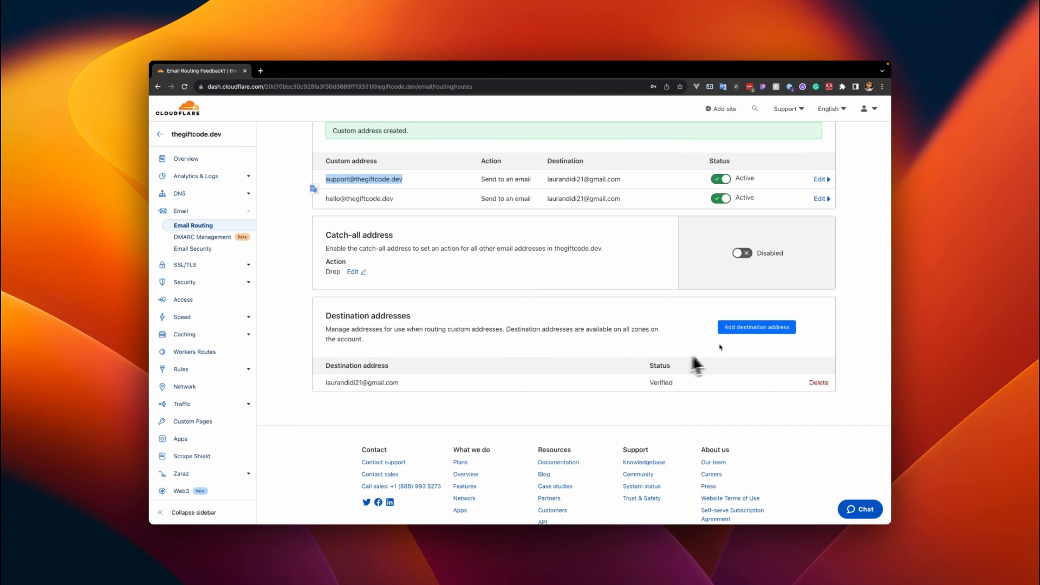